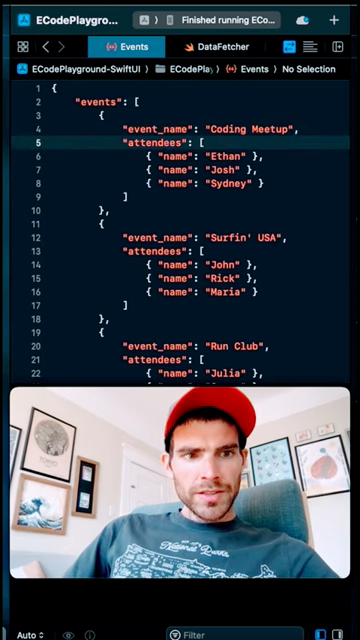
Step: Switch from Events.json to the DataFetcher.swift file with its JSON-fetching code
click(215, 46)
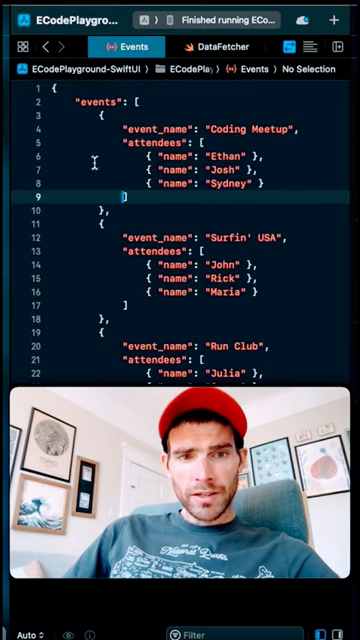
click(224, 46)
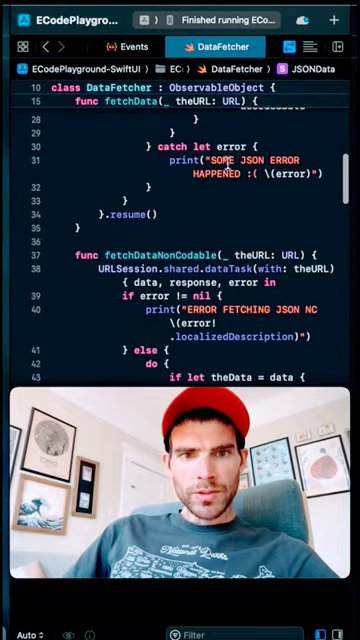
scroll(down, 3)
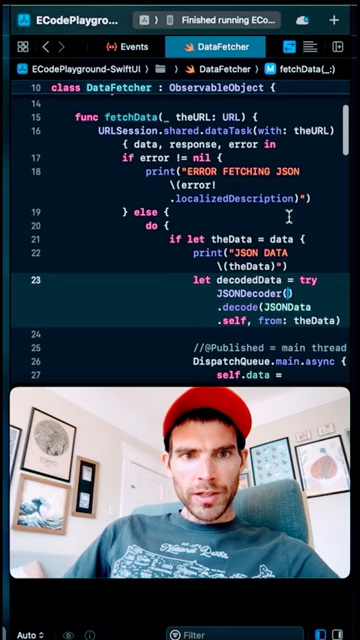
scroll(down, 3)
text( decodedData)
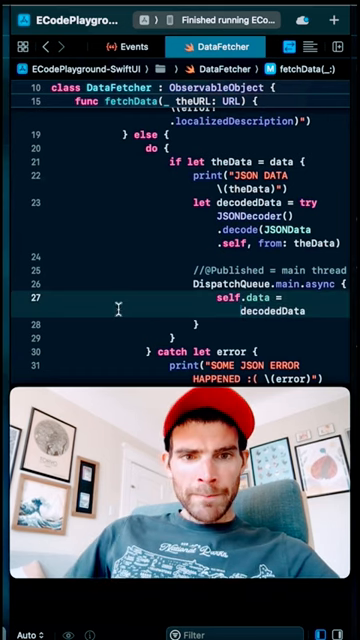
scroll(down, 3)
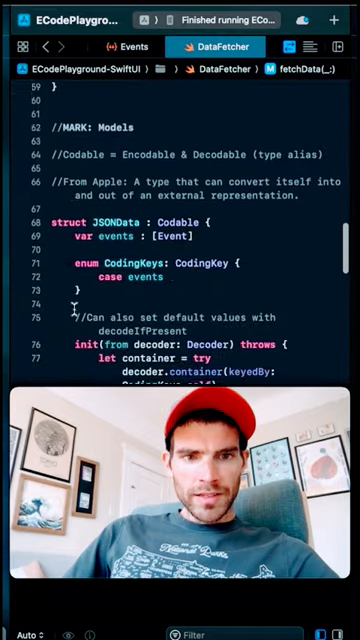
scroll(down, 3)
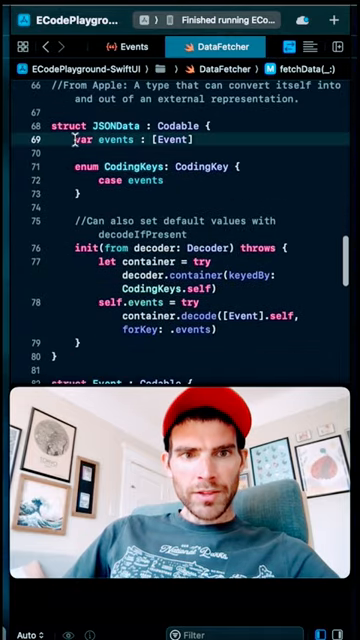
scroll(down, 3)
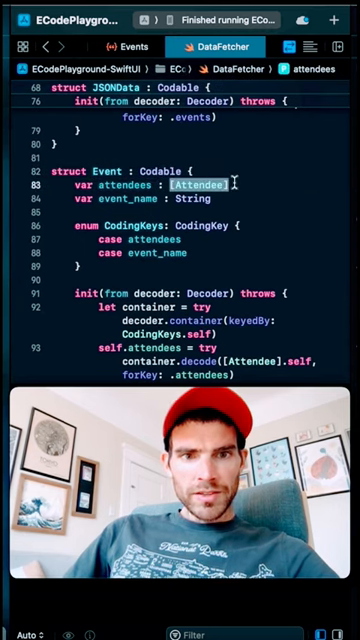
scroll(down, 3)
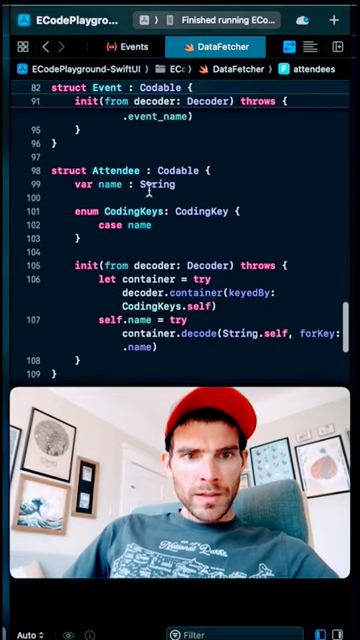